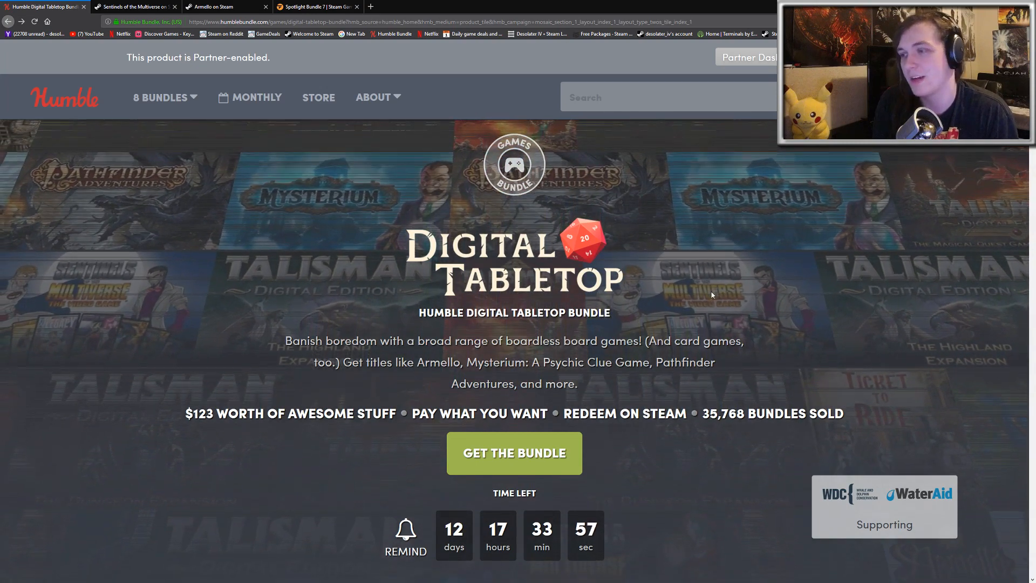
- Browse the $1 tier's Ticket to Ride and Sentinels of the Multiverse details, then return to the bundle tab
scroll(down, 3)
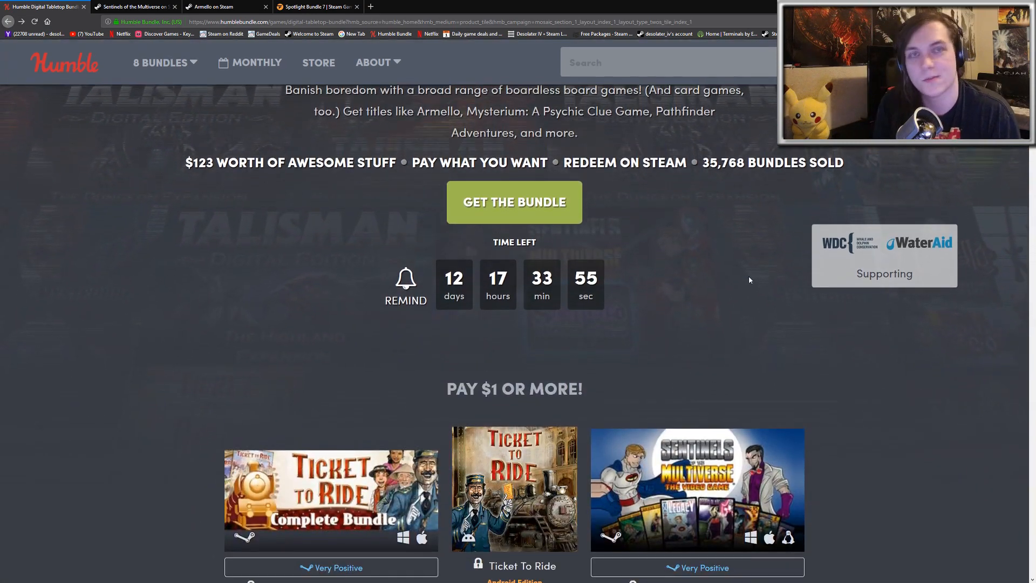
scroll(down, 3)
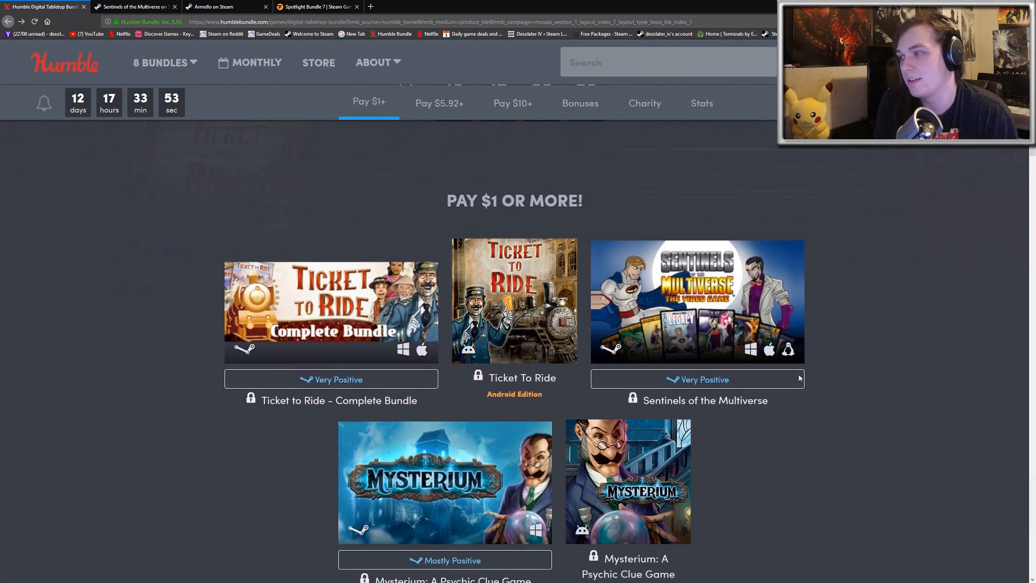
mouse_move(677, 425)
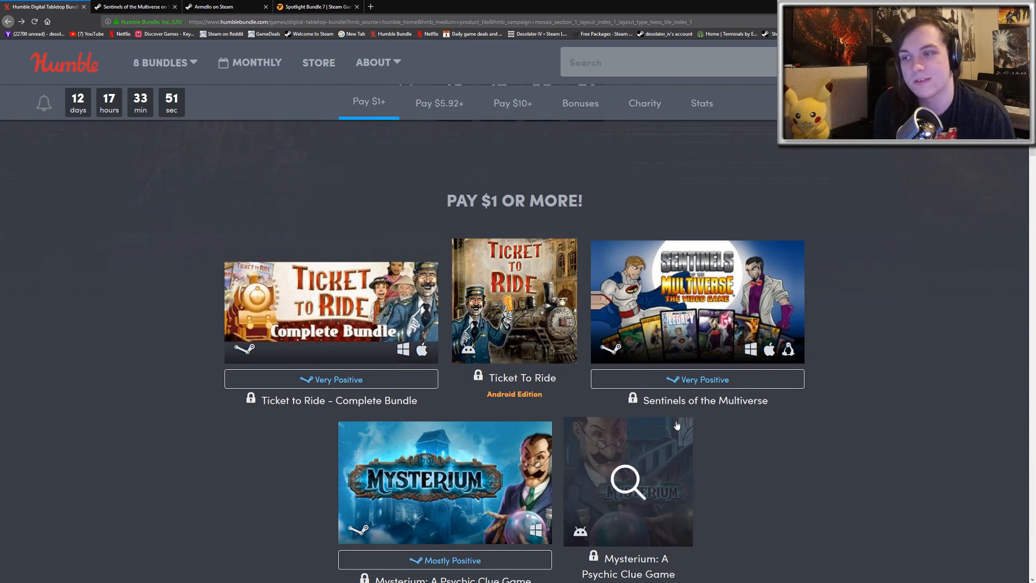
scroll(down, 3)
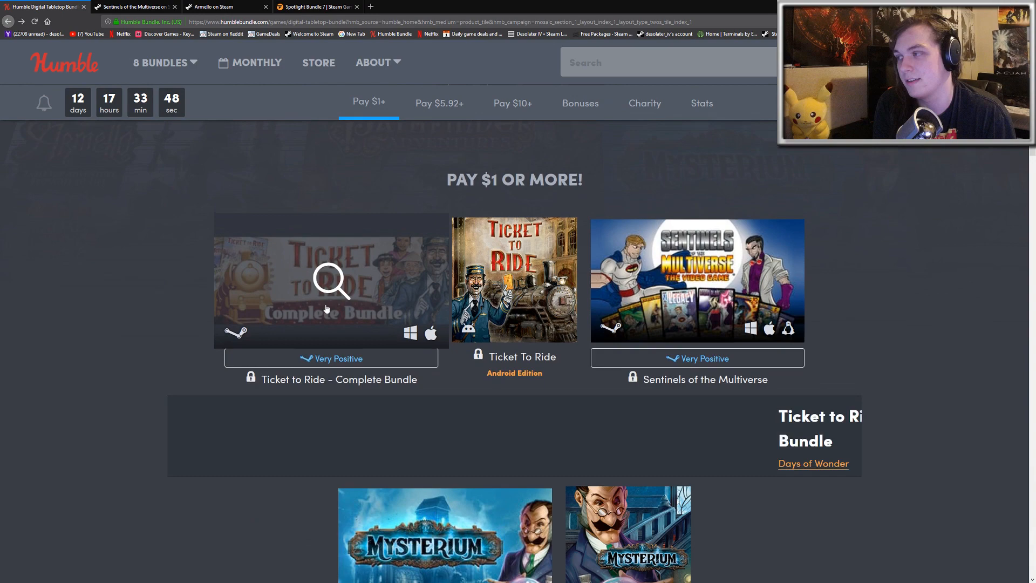
click(330, 280)
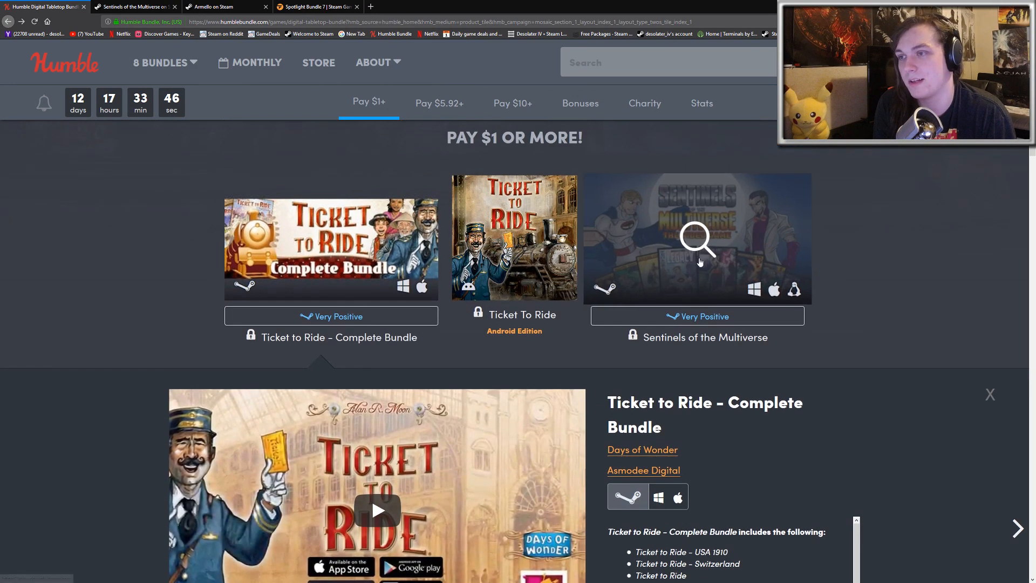
click(697, 238)
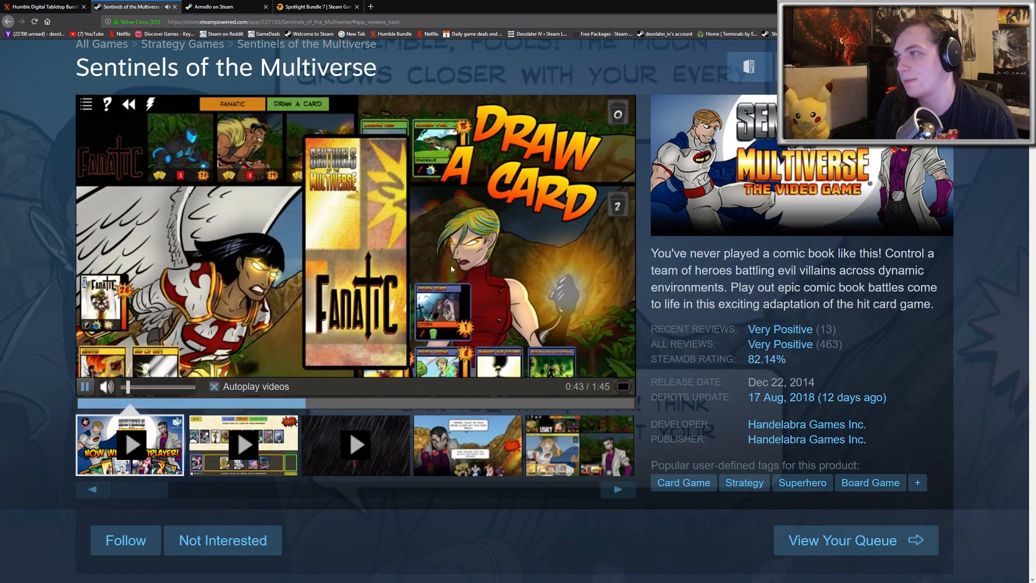
click(43, 7)
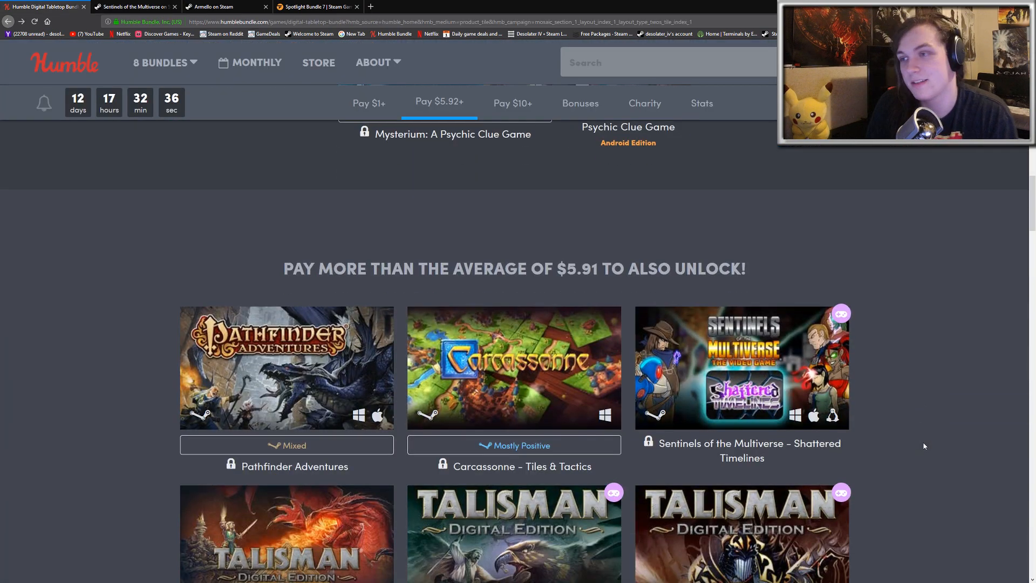
- Review the Talisman games, collapse the Sentinels of the Multiverse details, and show the Pay $5.92+ tier
scroll(down, 3)
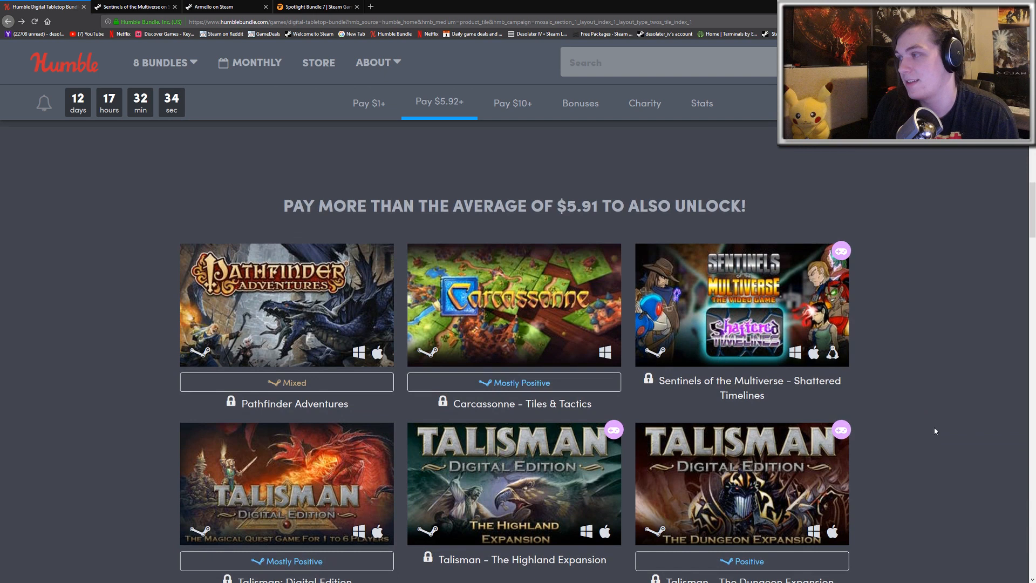
scroll(down, 3)
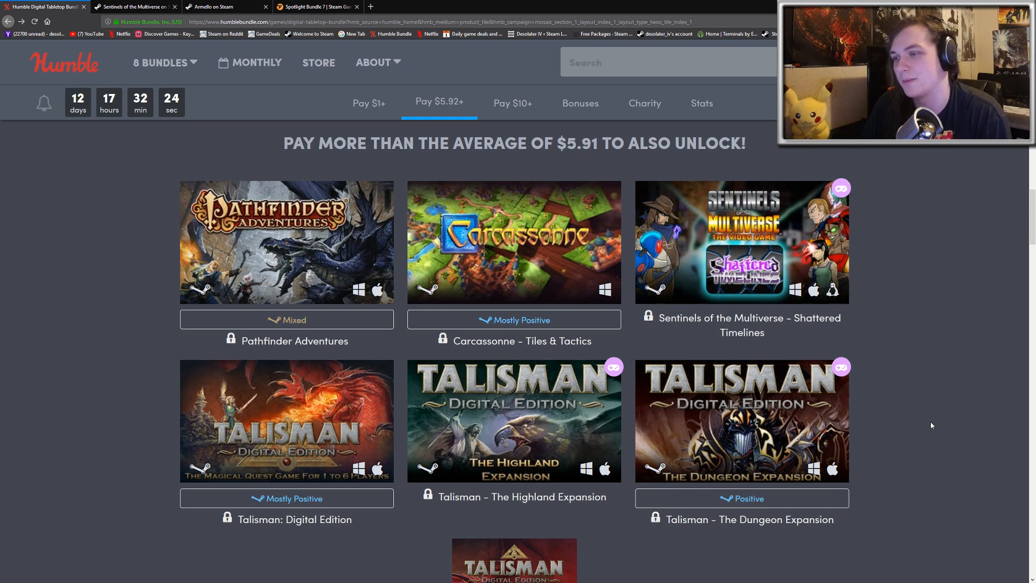
mouse_move(514, 241)
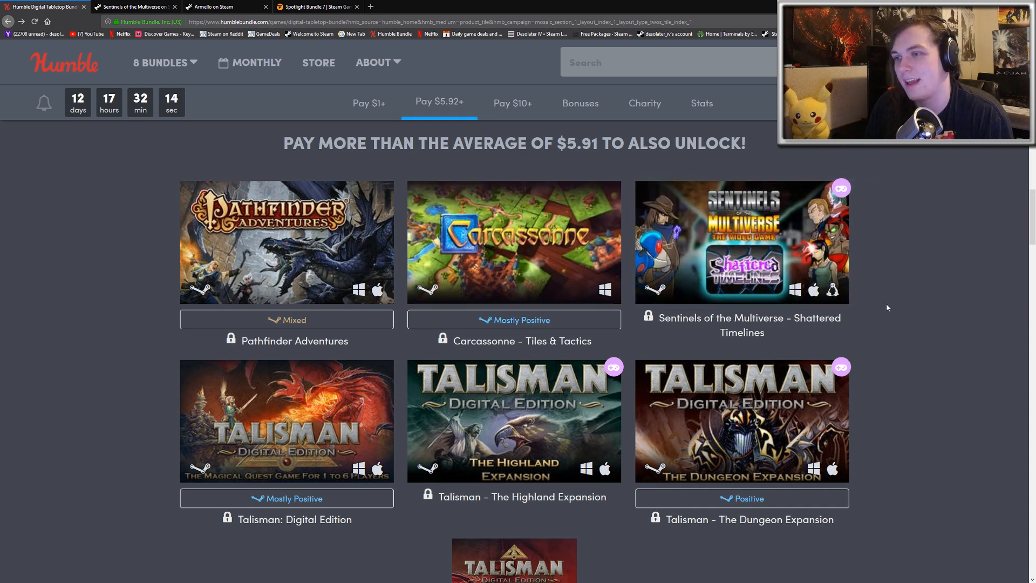
scroll(down, 3)
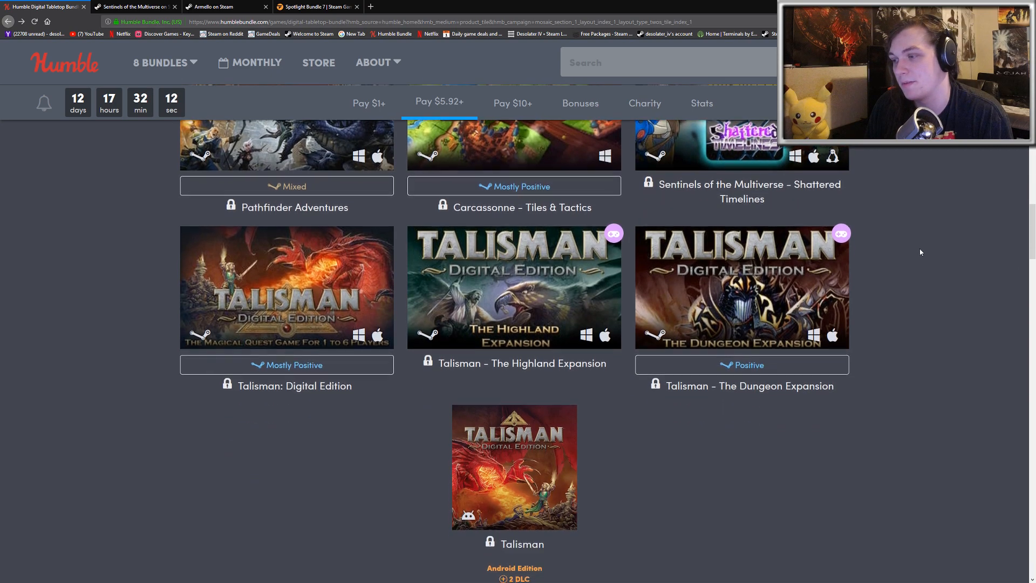
scroll(down, 3)
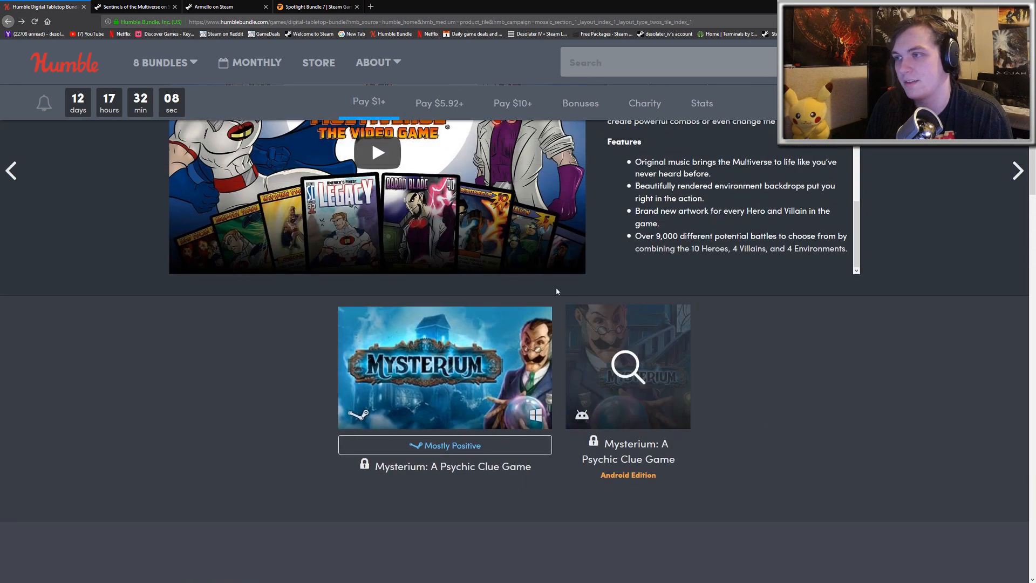
scroll(down, 3)
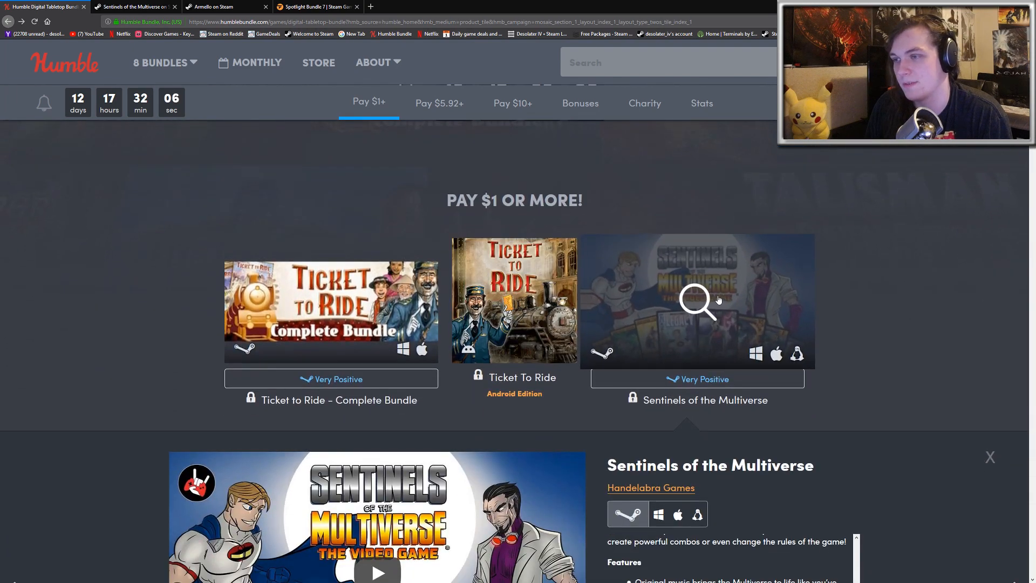
click(990, 457)
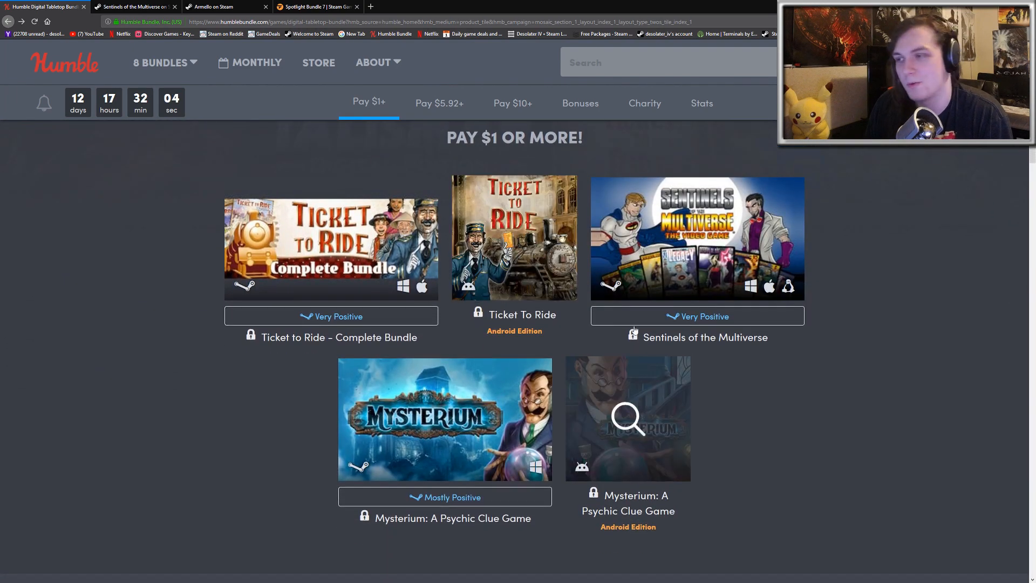
click(439, 103)
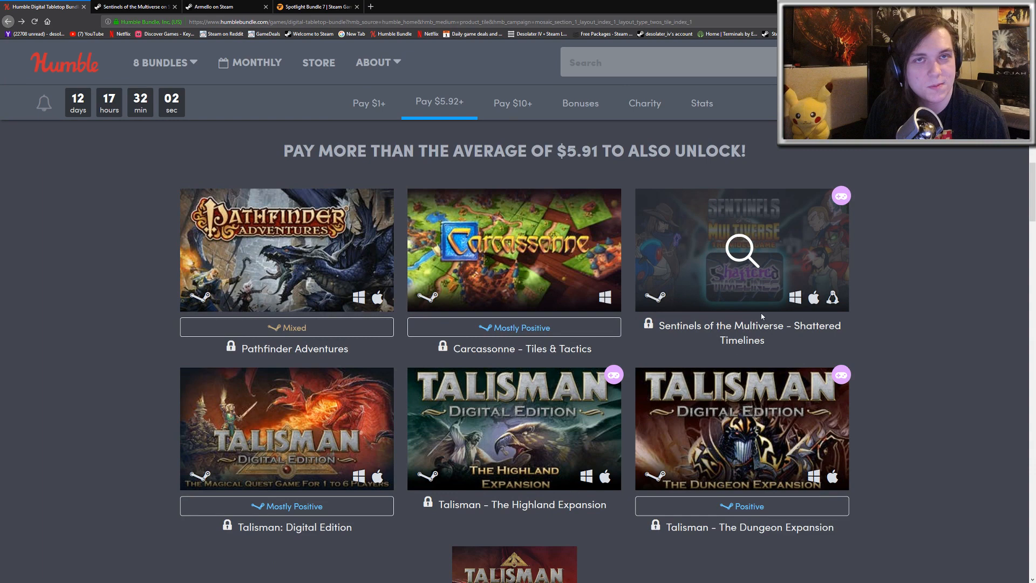
- Check Armello in the $10 tier, then switch back to the Digital Tabletop Bundle tab
click(512, 103)
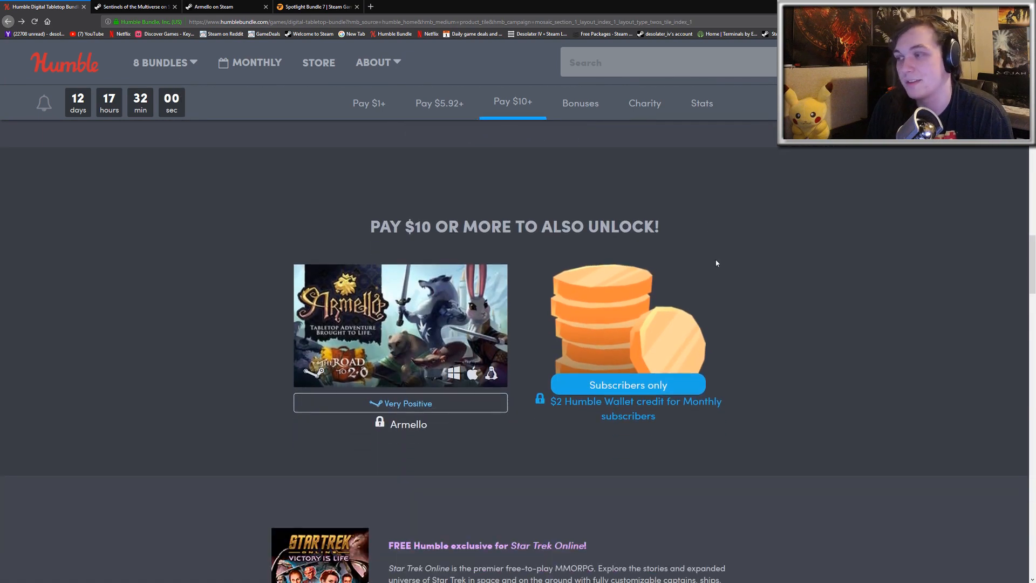
mouse_move(907, 232)
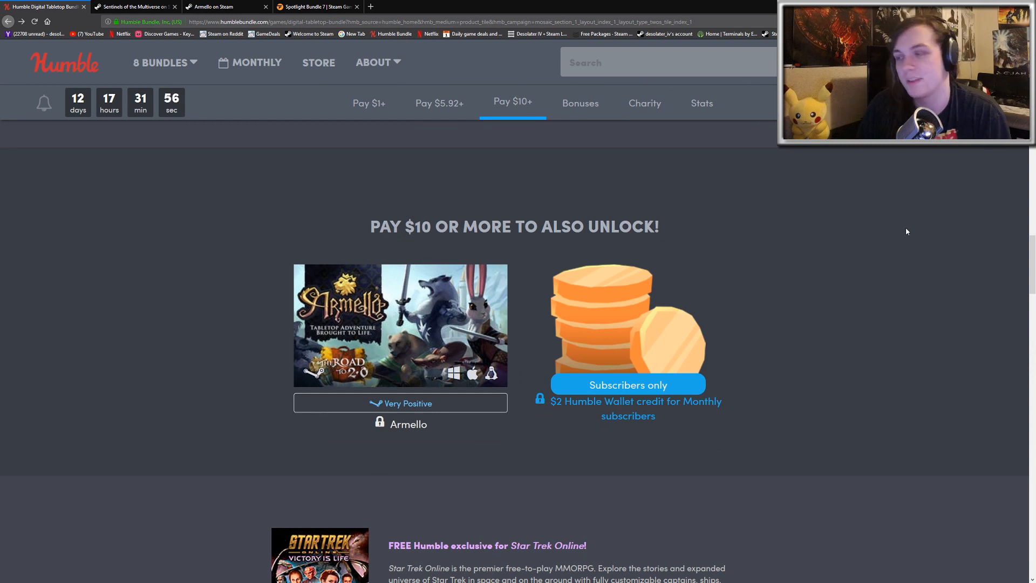
mouse_move(585, 257)
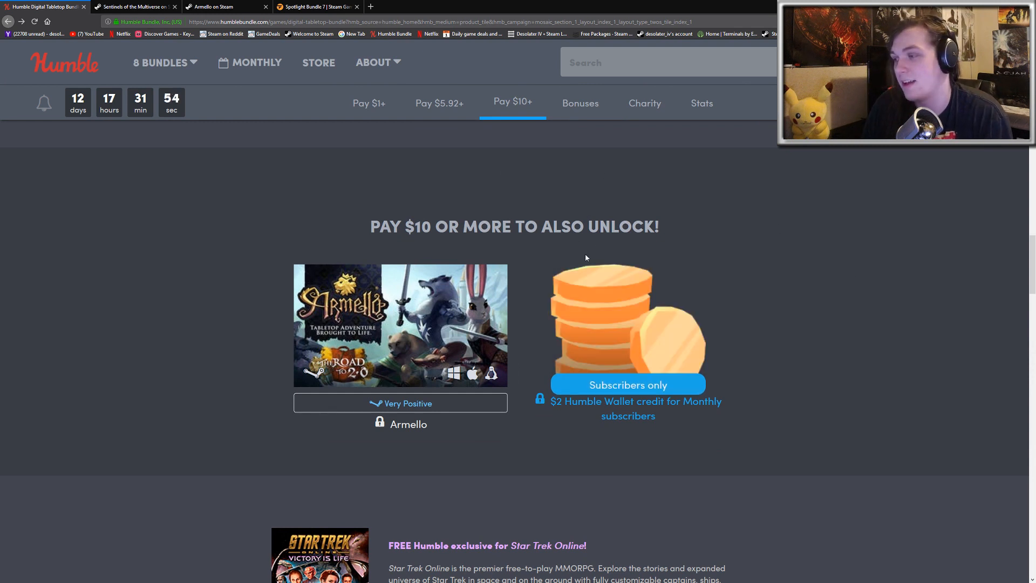
mouse_move(400, 325)
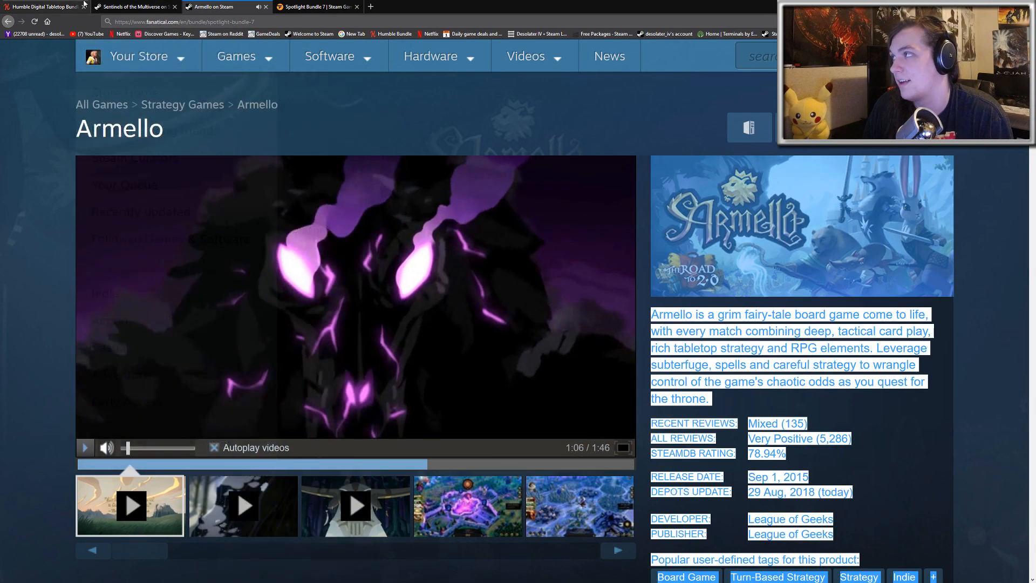
click(46, 7)
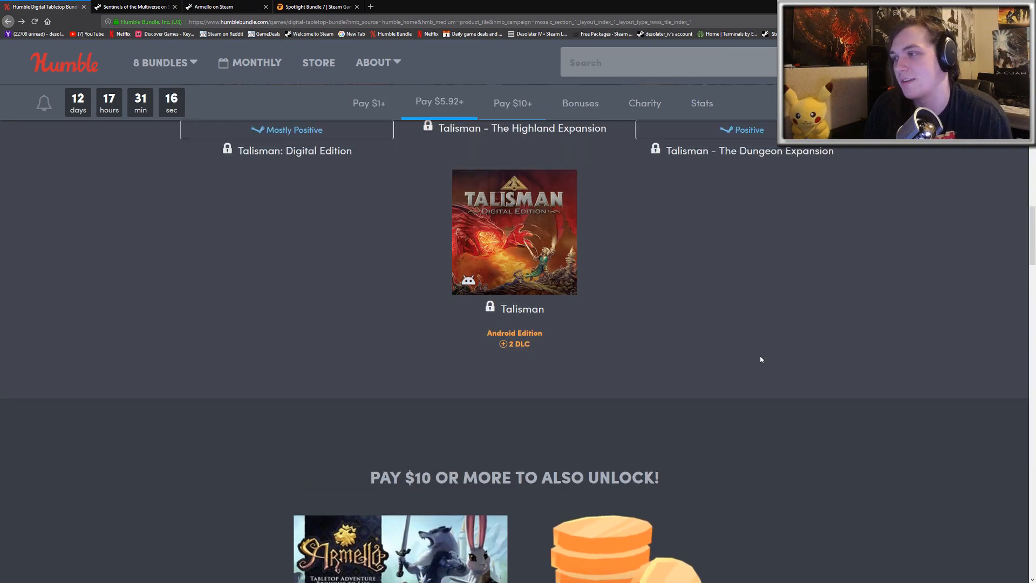
- Show the Pay $1+ tier with Ticket to Ride and Mysterium, and preview the Monthly panel
click(368, 103)
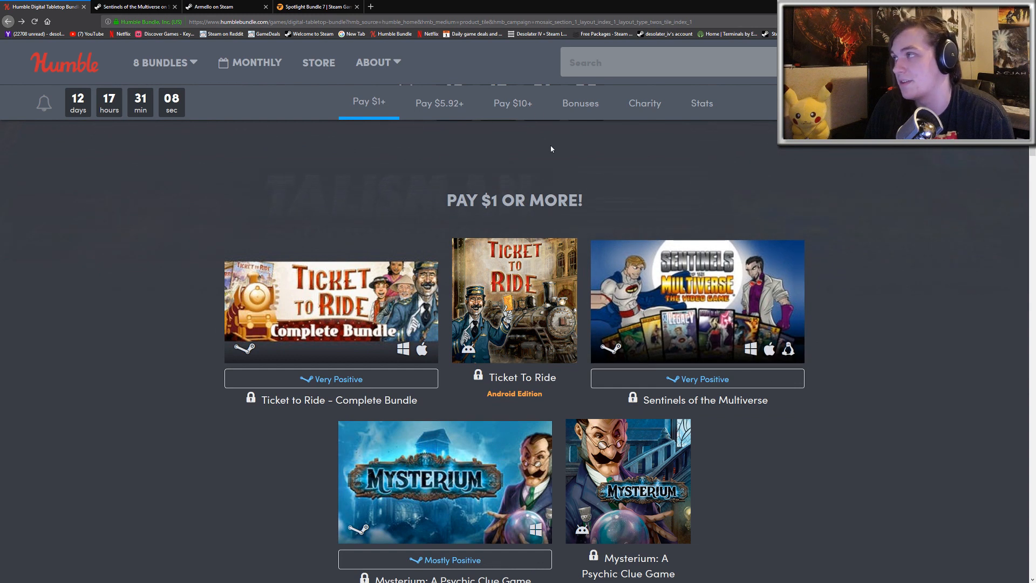
click(257, 62)
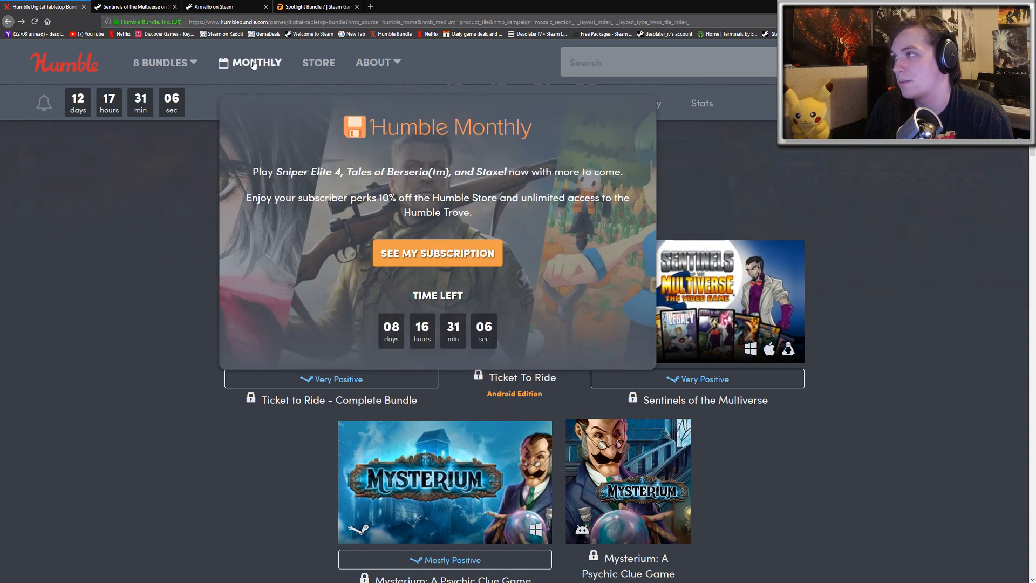
- Scroll the Humble Monthly page offering Rise of the Tomb Raider, then switch to Spotlight Bundle 7
click(256, 62)
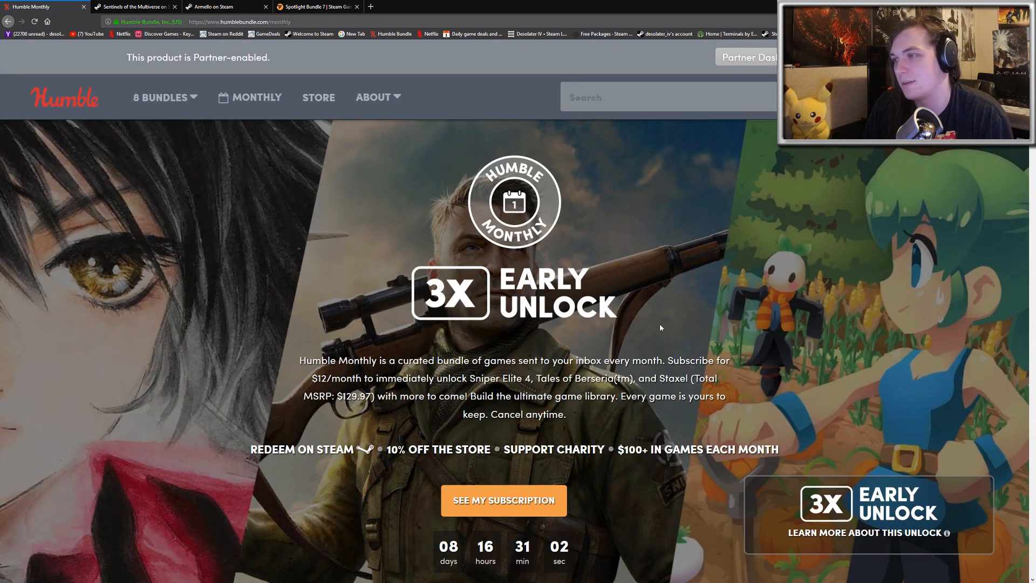
scroll(down, 3)
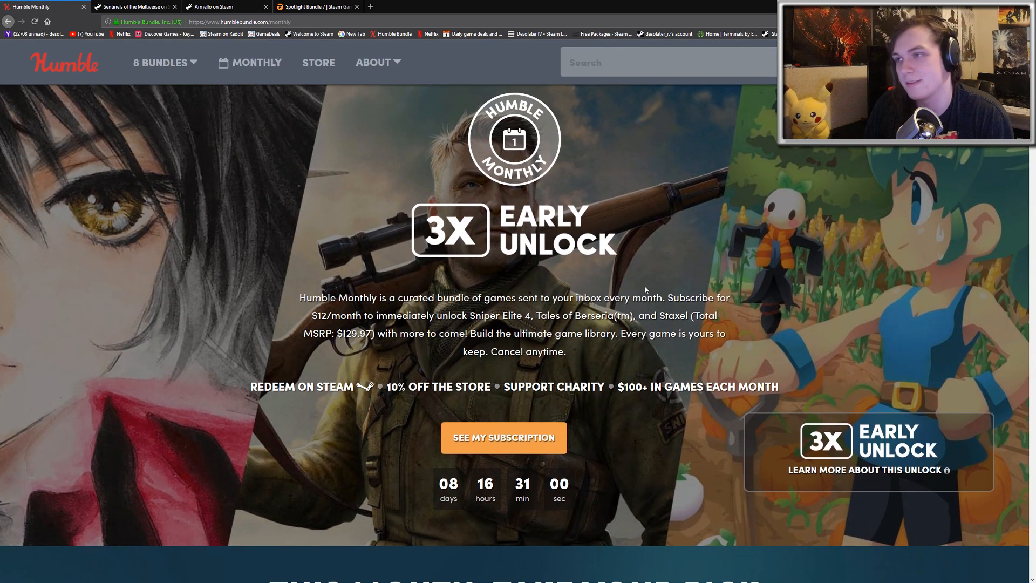
mouse_move(620, 305)
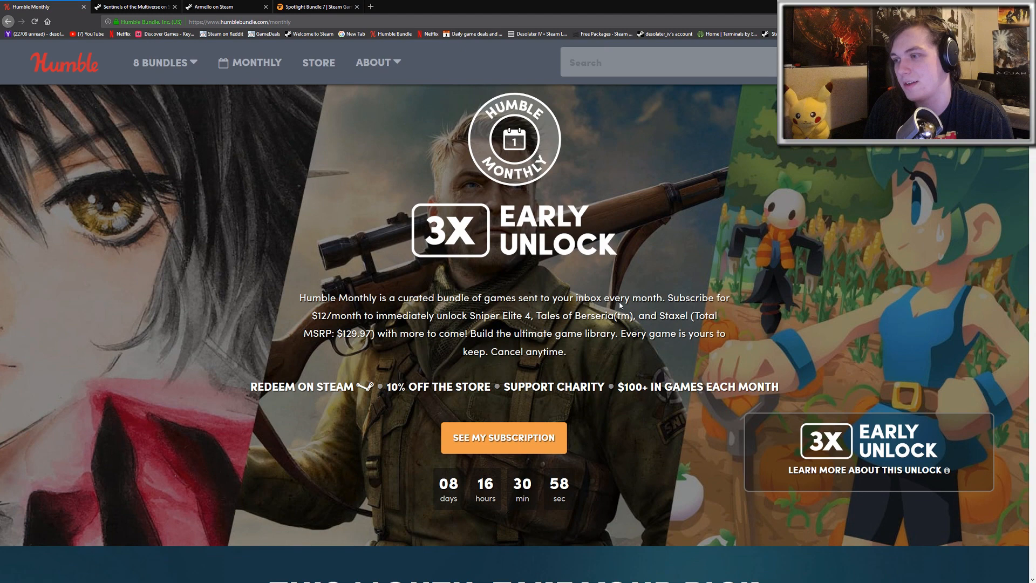
scroll(down, 3)
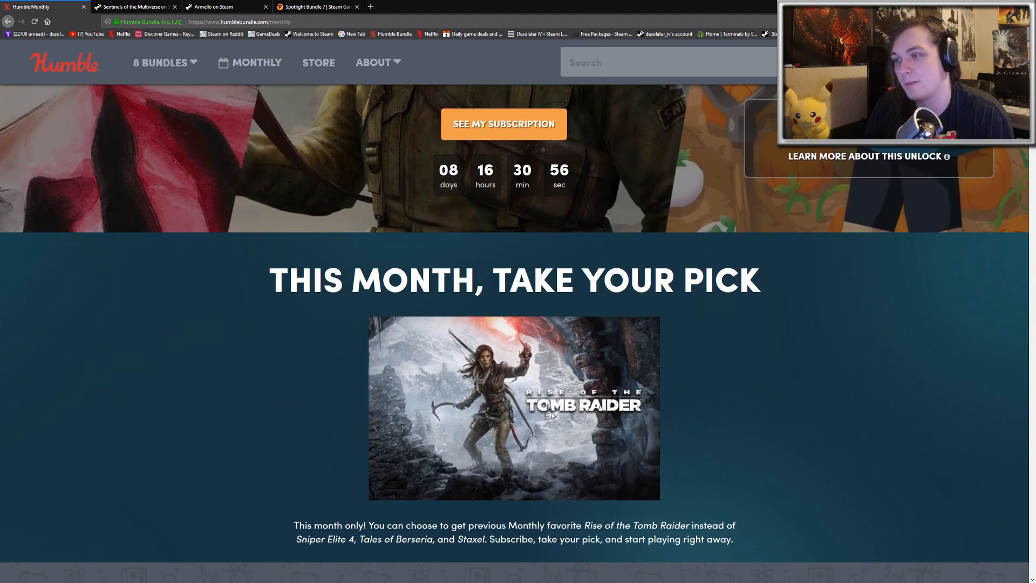
scroll(down, 3)
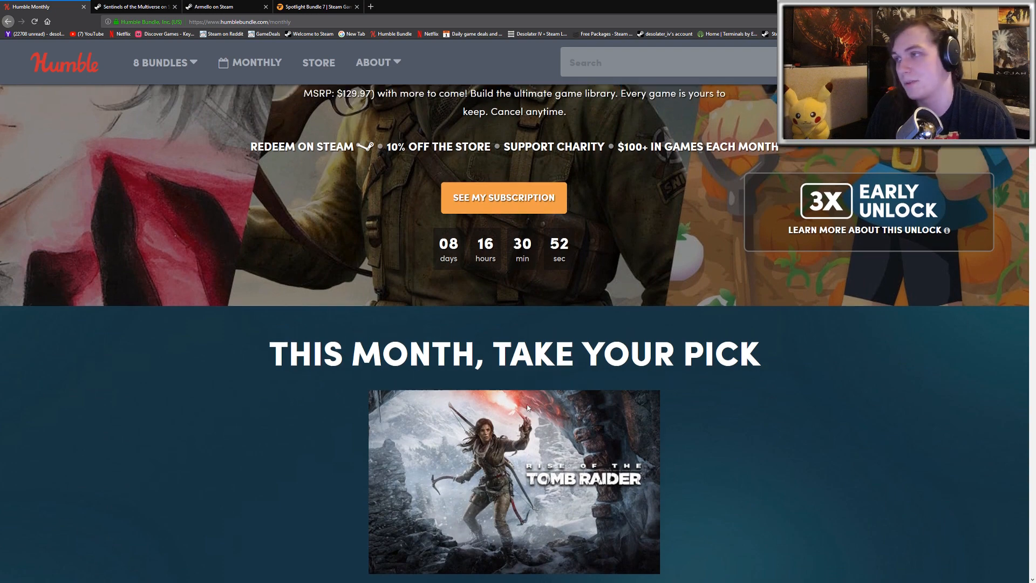
scroll(up, 3)
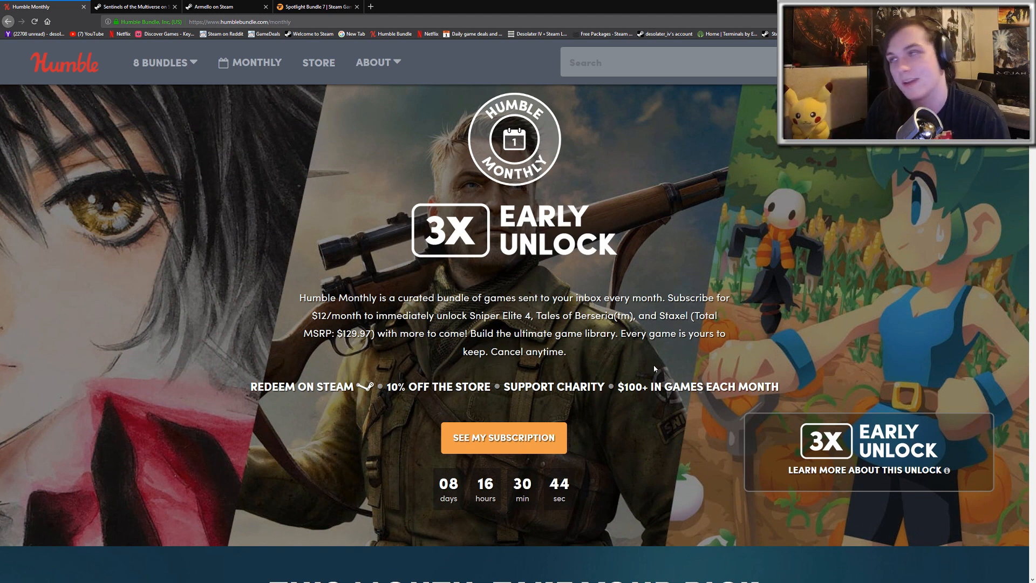
click(224, 7)
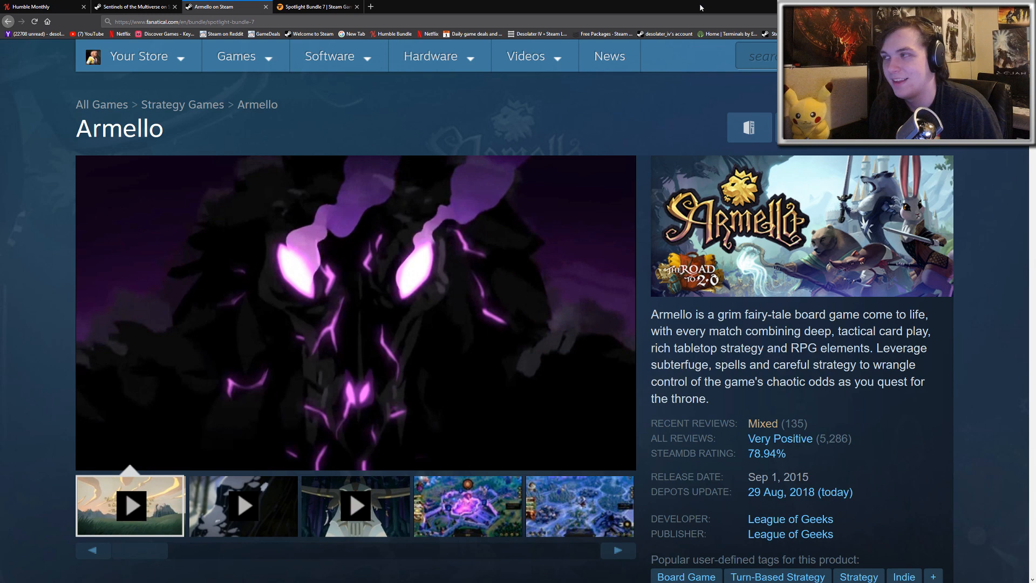
click(316, 7)
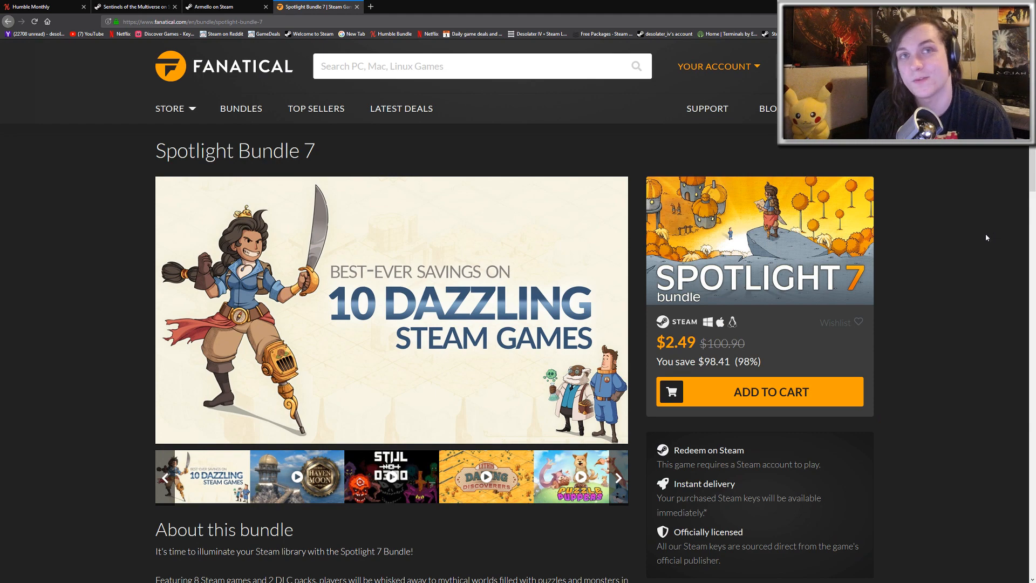
- Scroll through Spotlight Bundle 7's games, Haven Moon to Illusoria, then reopen the Humble Monthly tab
scroll(down, 3)
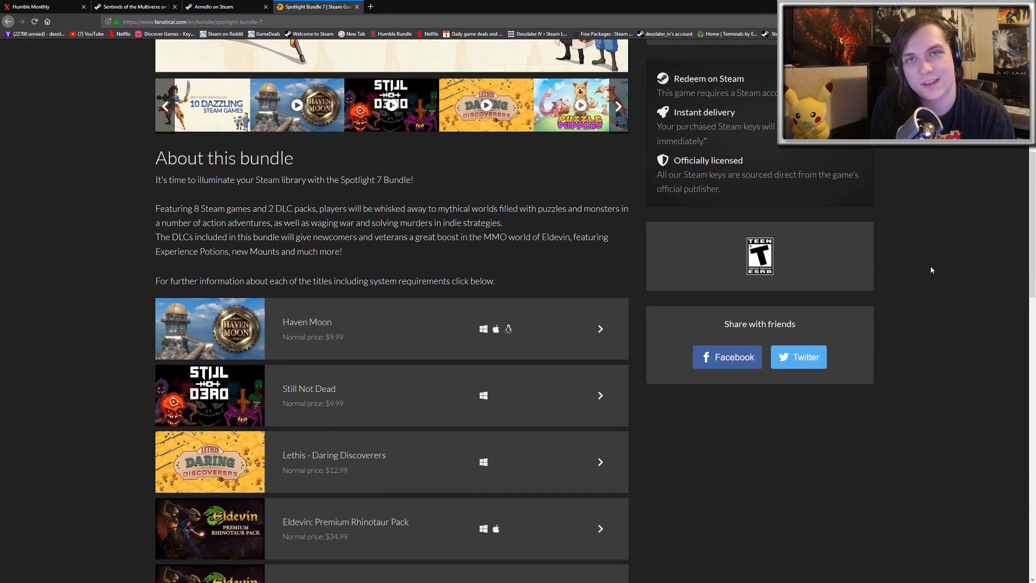
scroll(up, 3)
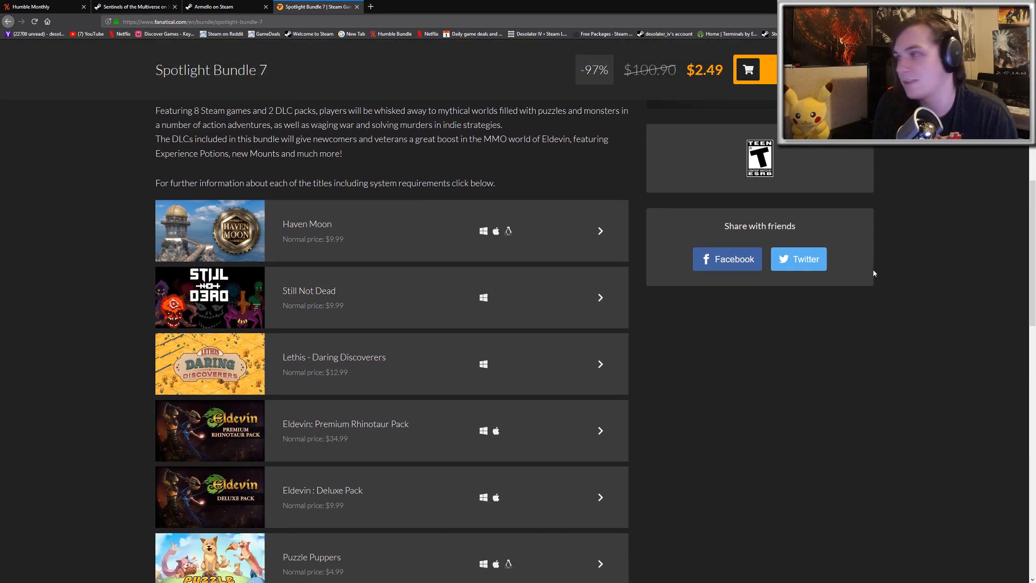
scroll(down, 3)
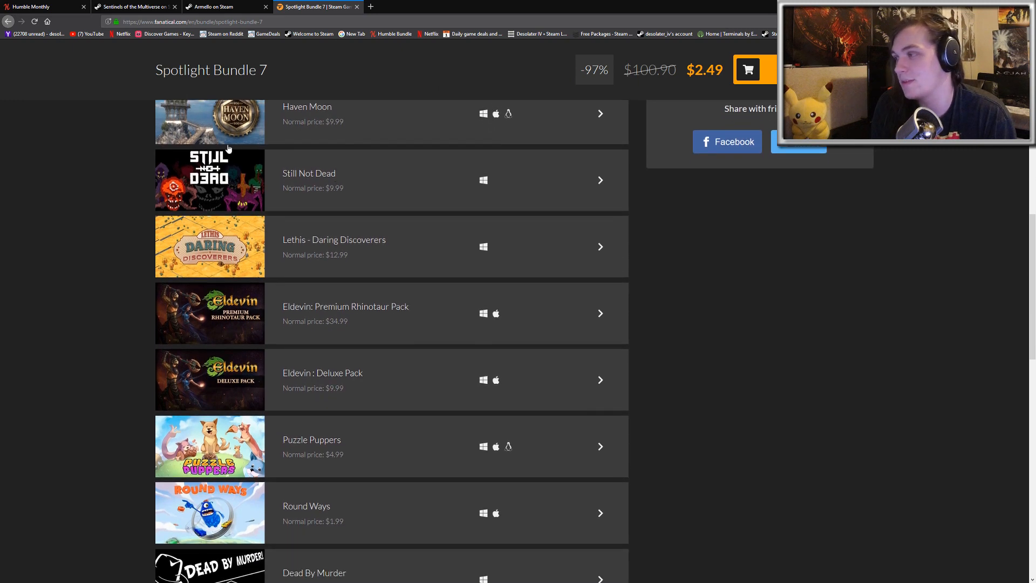
scroll(down, 3)
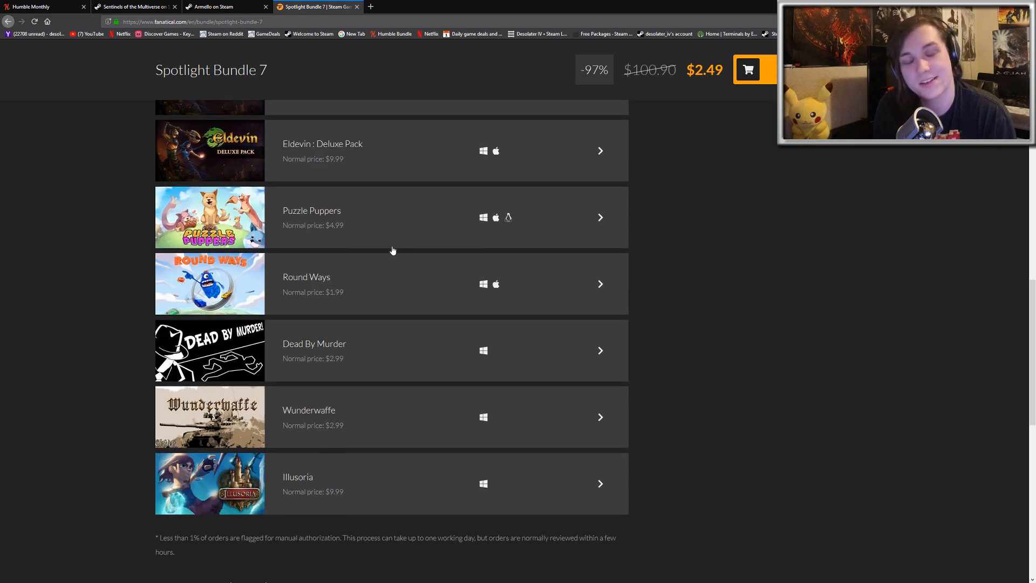
scroll(up, 3)
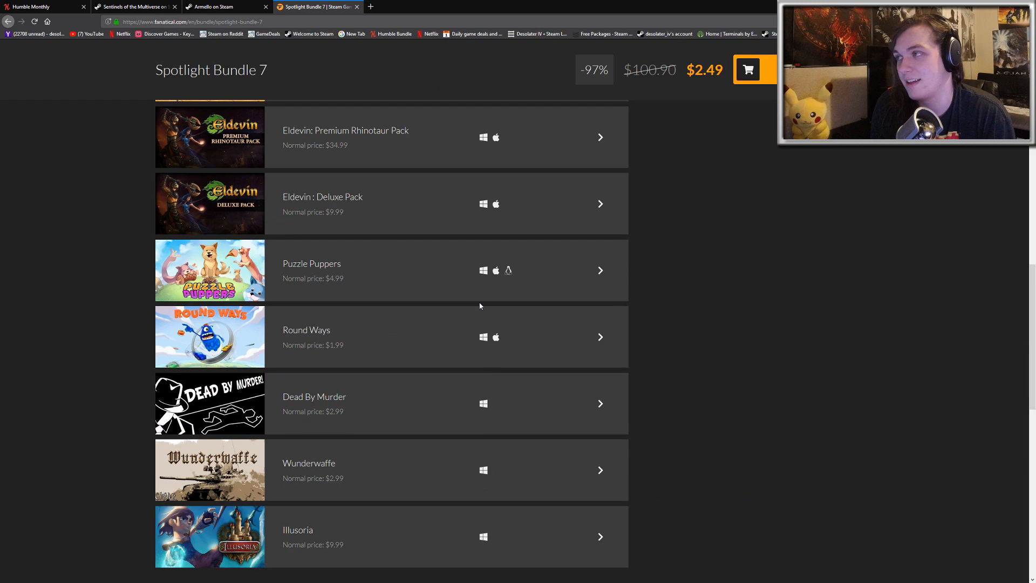
scroll(up, 3)
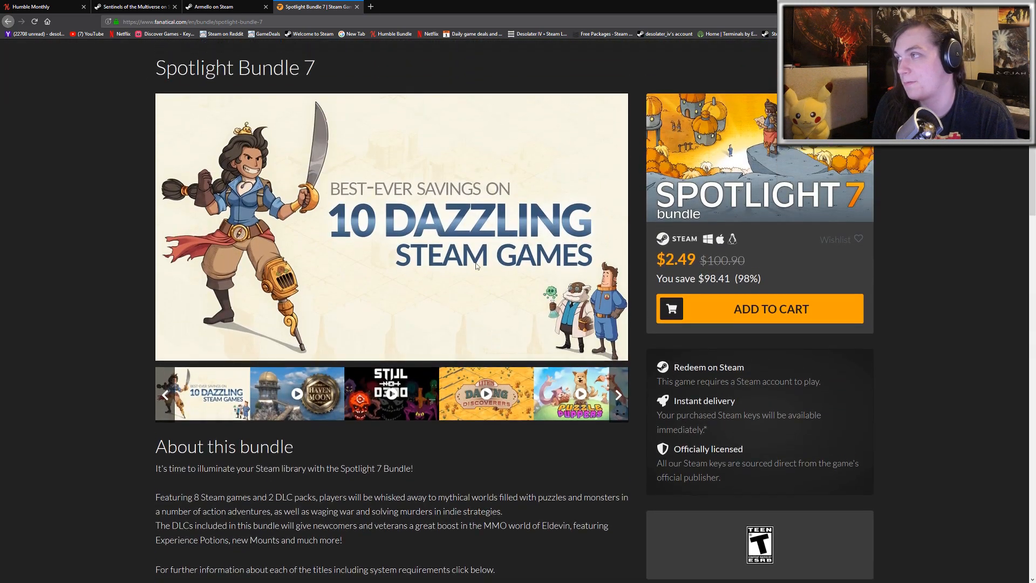
click(43, 6)
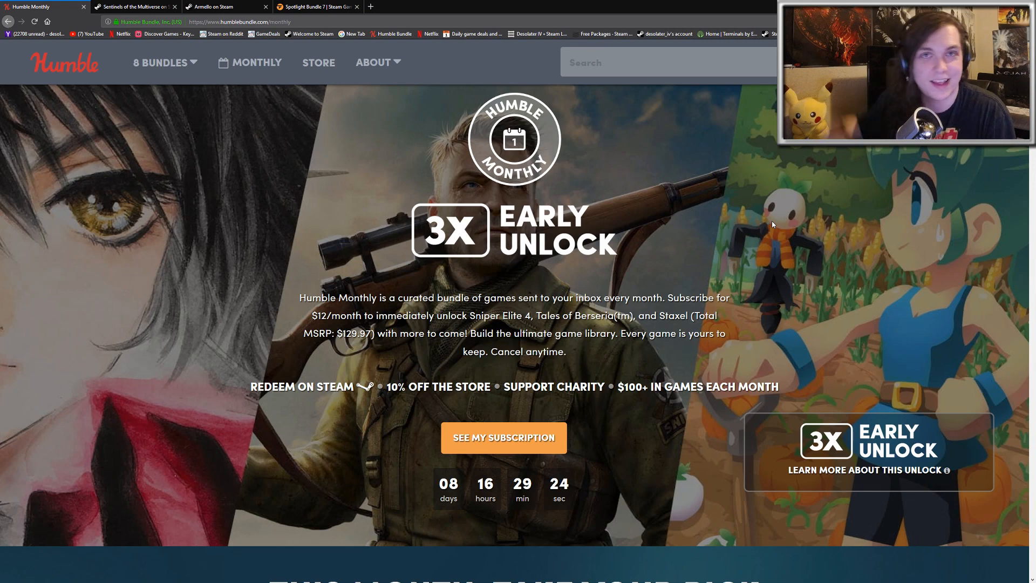